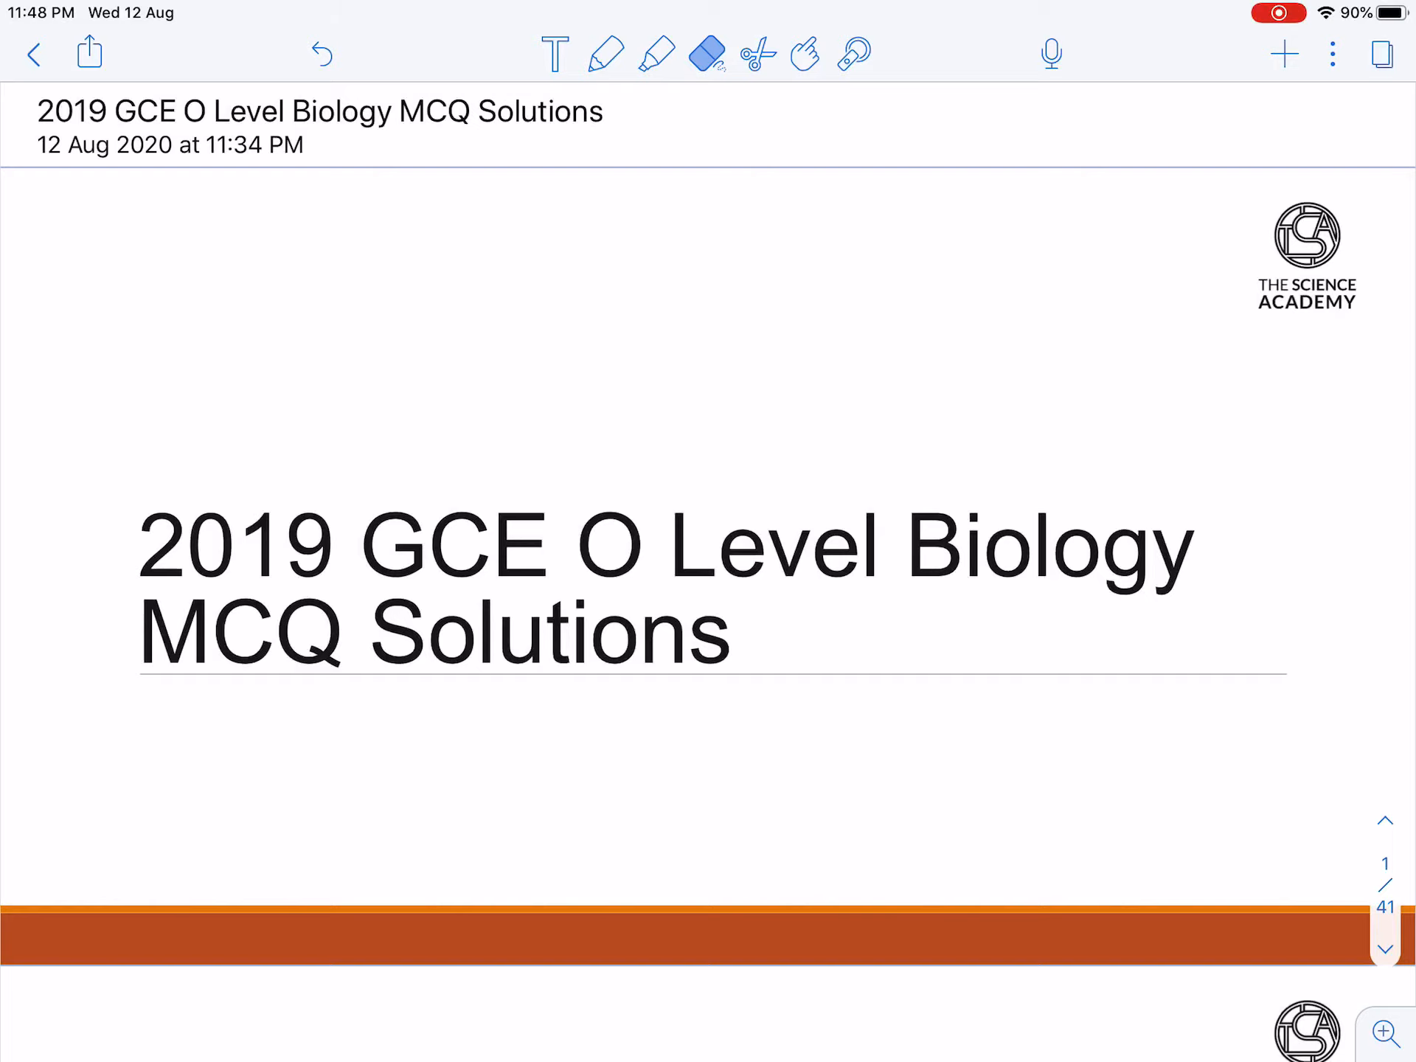
- Scroll to MCQ 1 and highlight xylem vessels, no cell contents, no cross walls and function in yellow
scroll(down, 3)
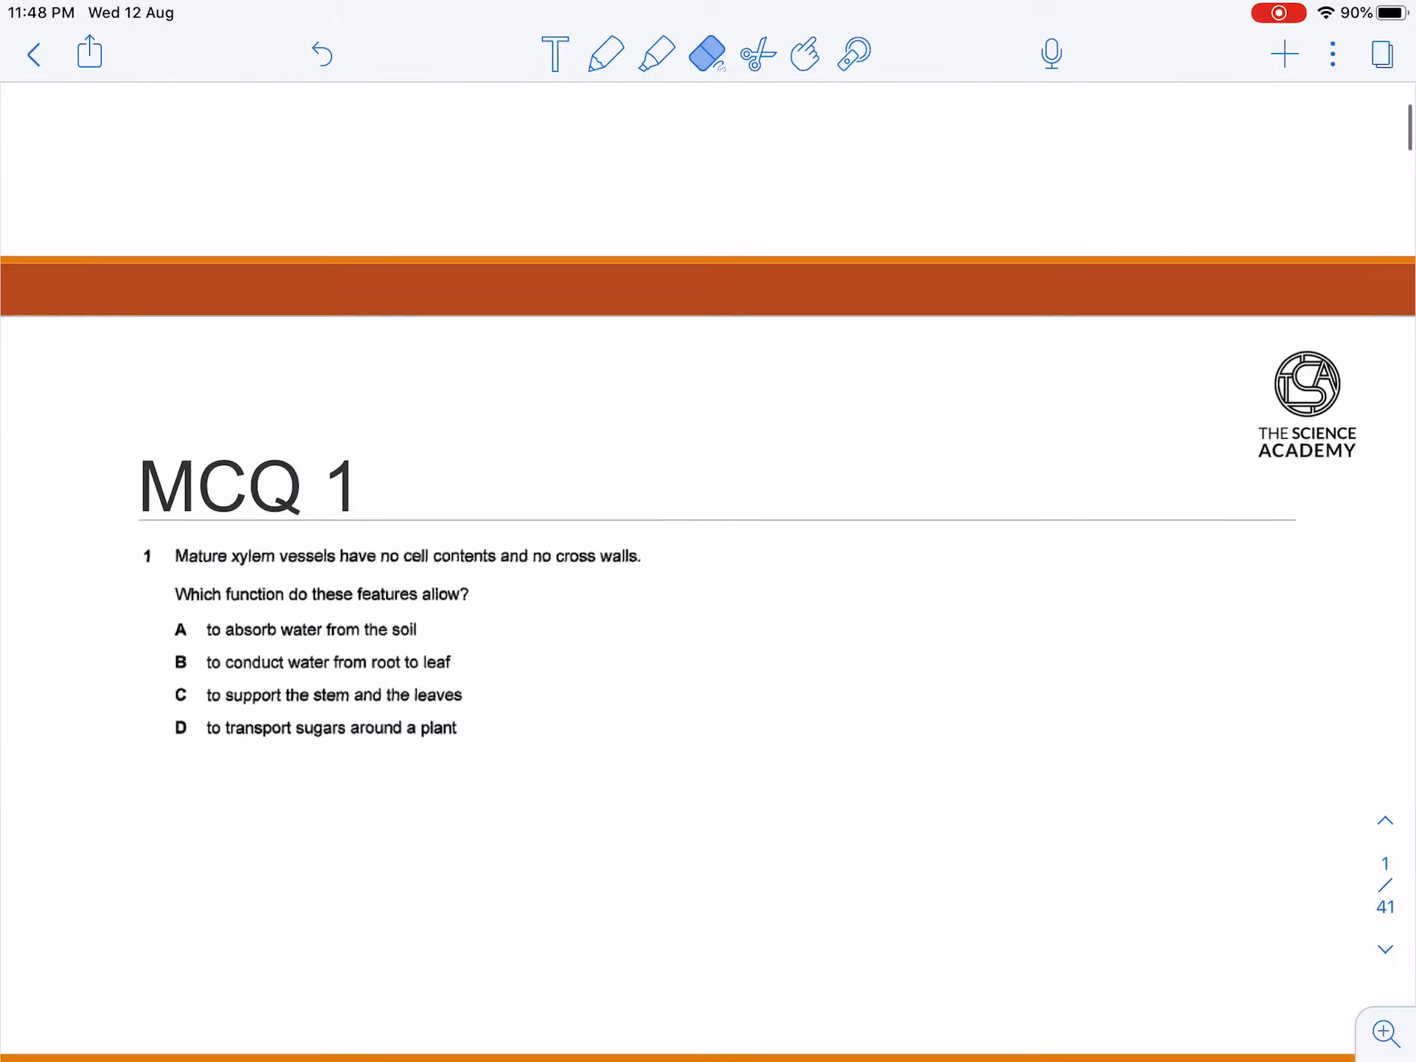
scroll(down, 3)
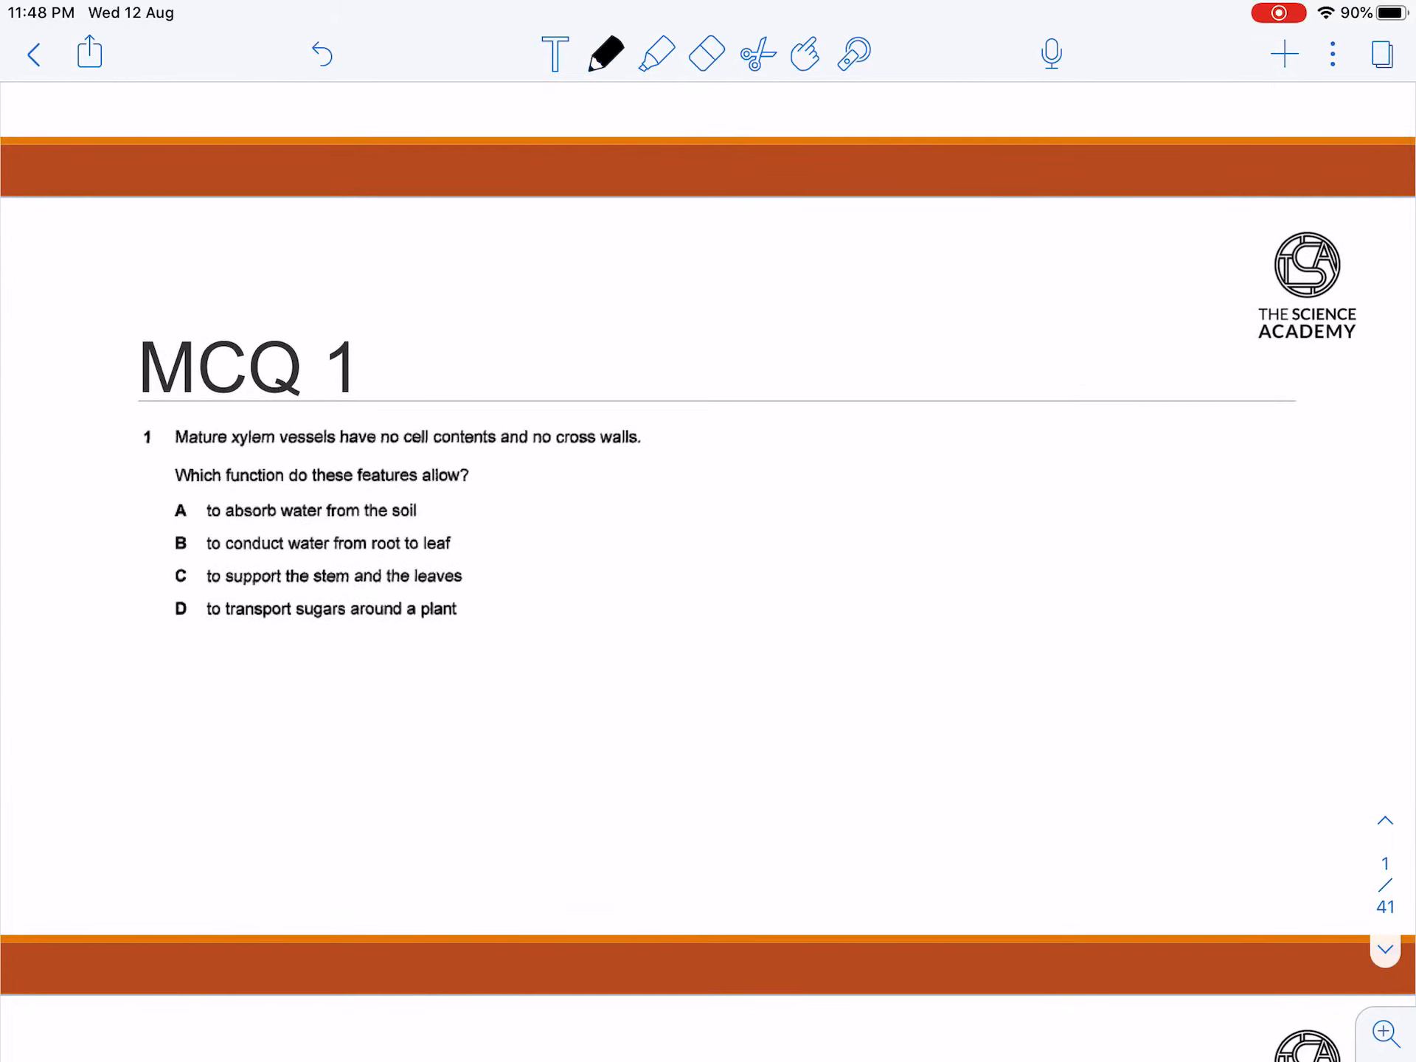
click(655, 54)
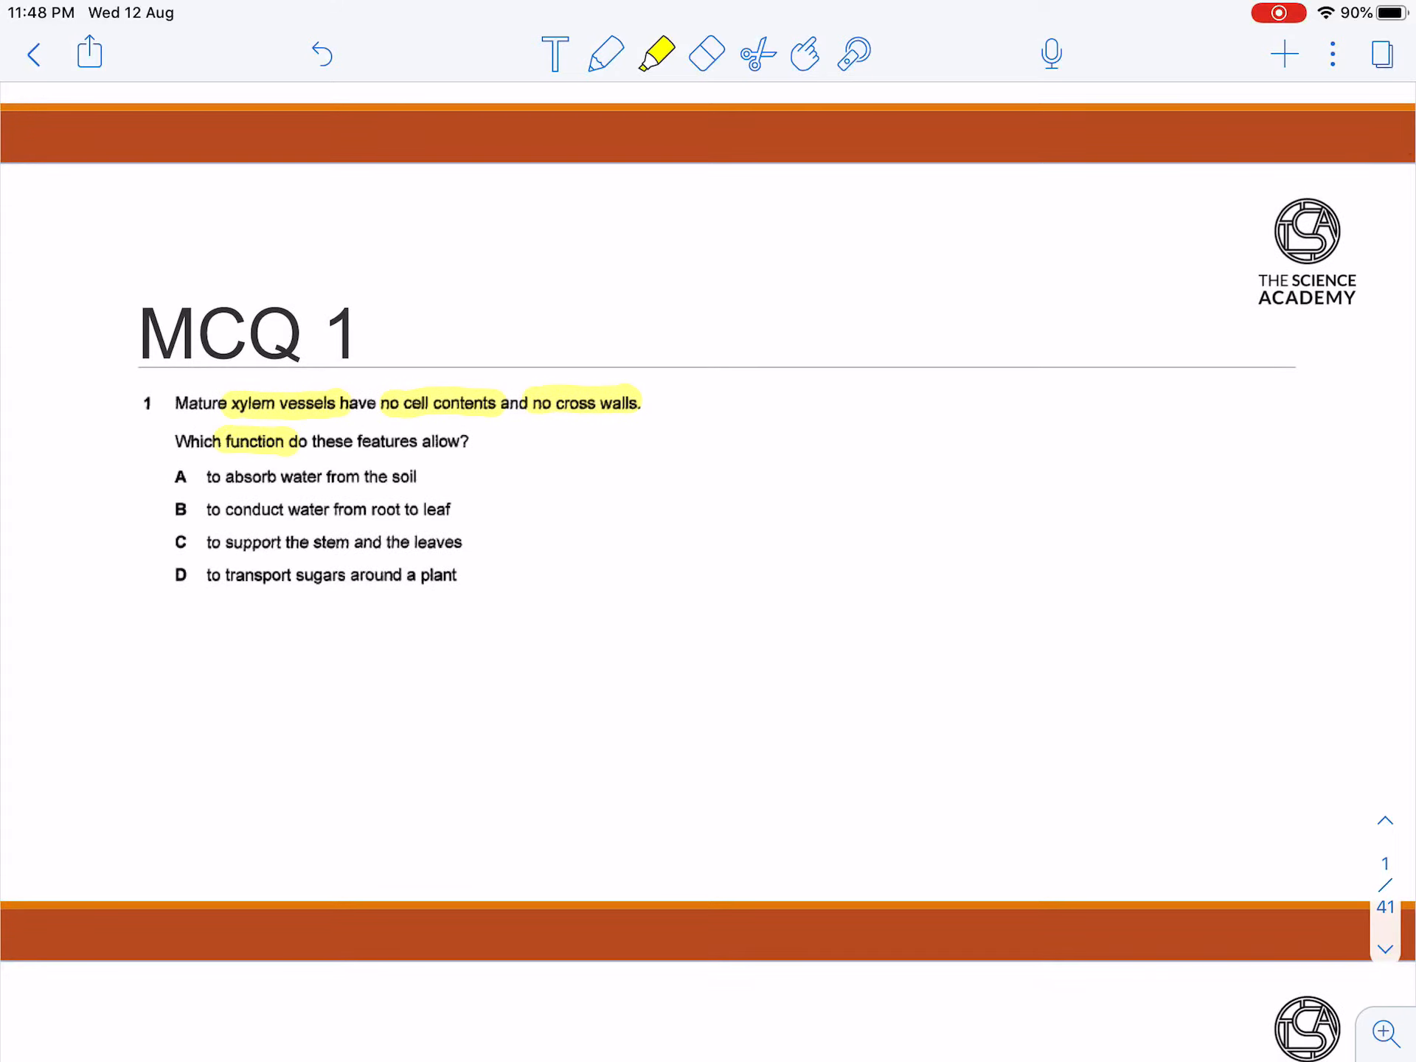
- Write 'main function: transport water and mineral salts' in red, then 'dead!' in purple
click(605, 53)
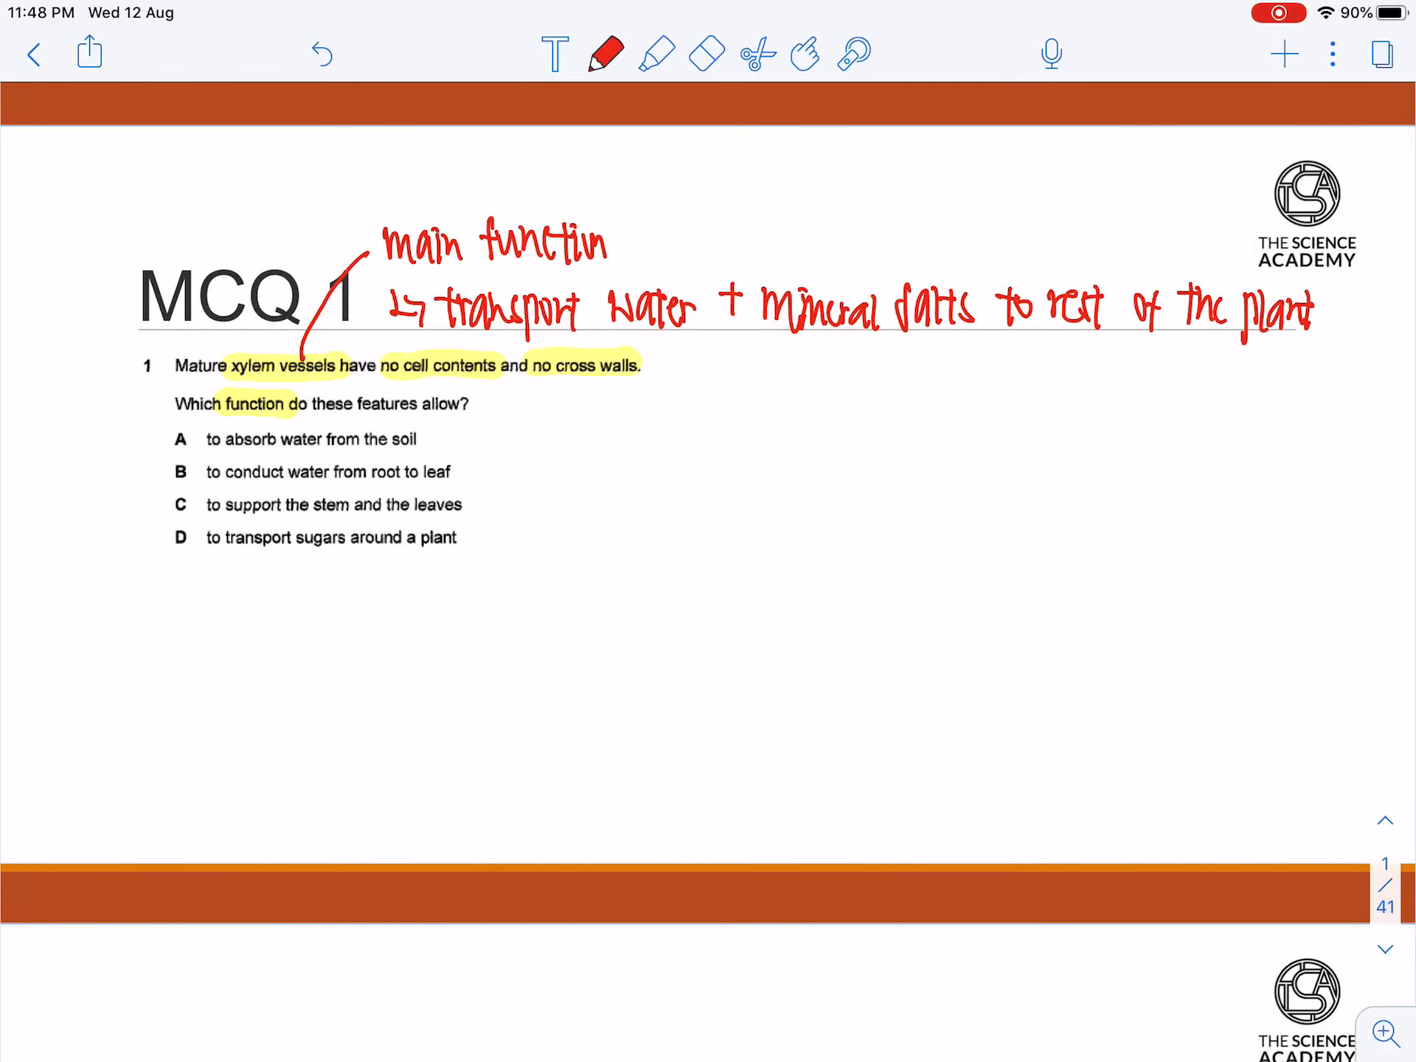
click(605, 54)
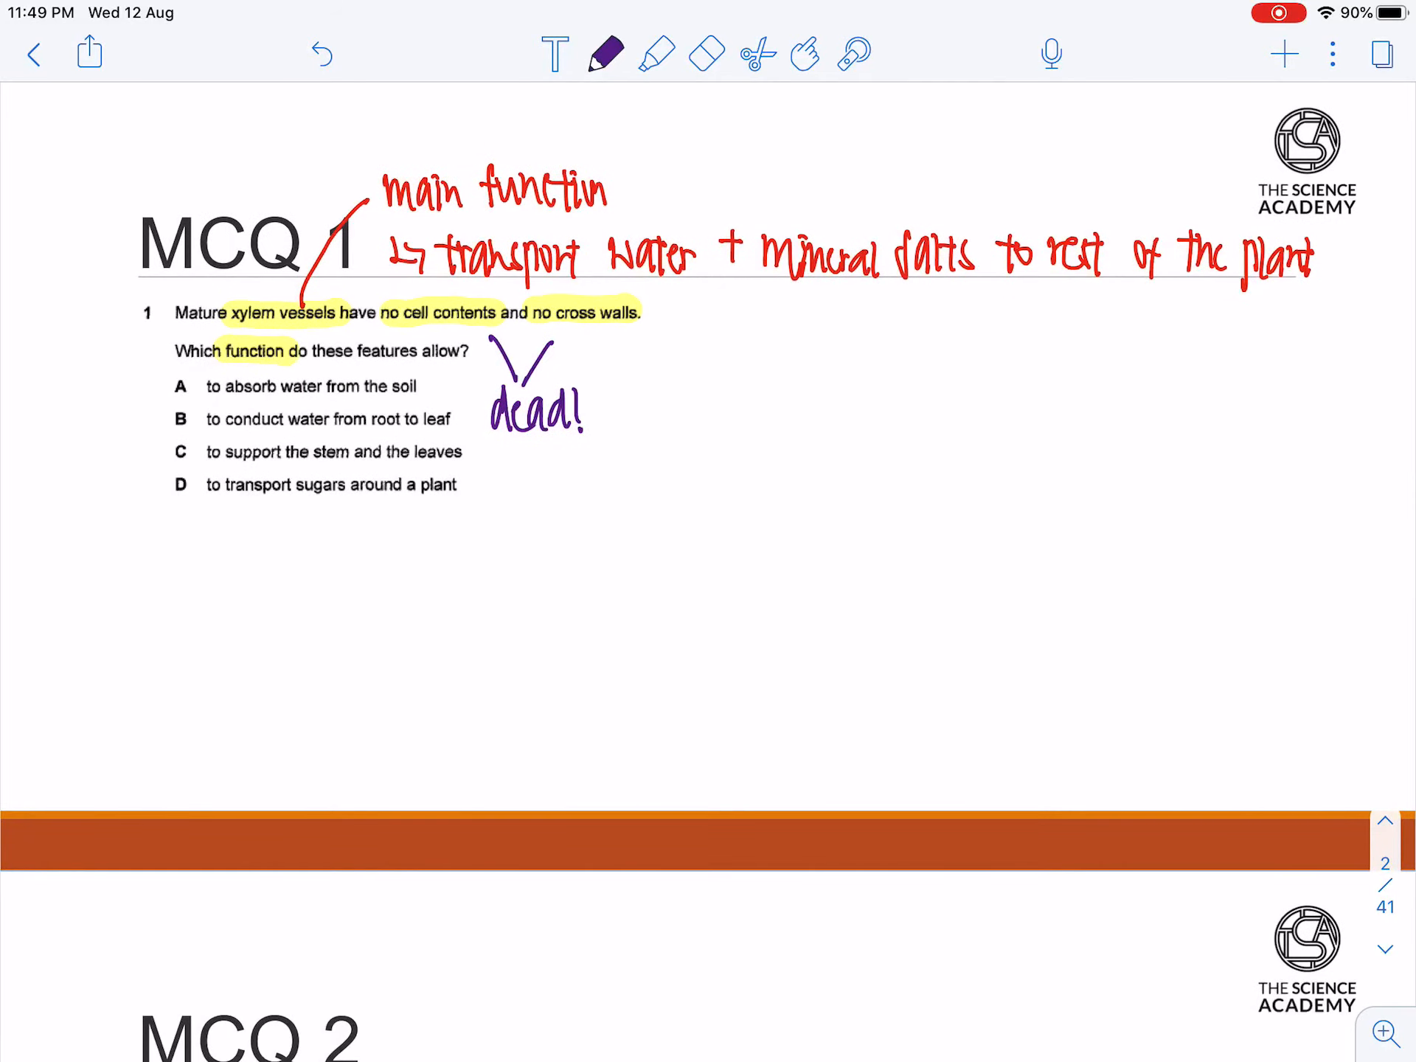
- Write 'hollow tube (straw)' in dark blue beside dead!, then start 'not obstructing the transport' in pink
click(604, 53)
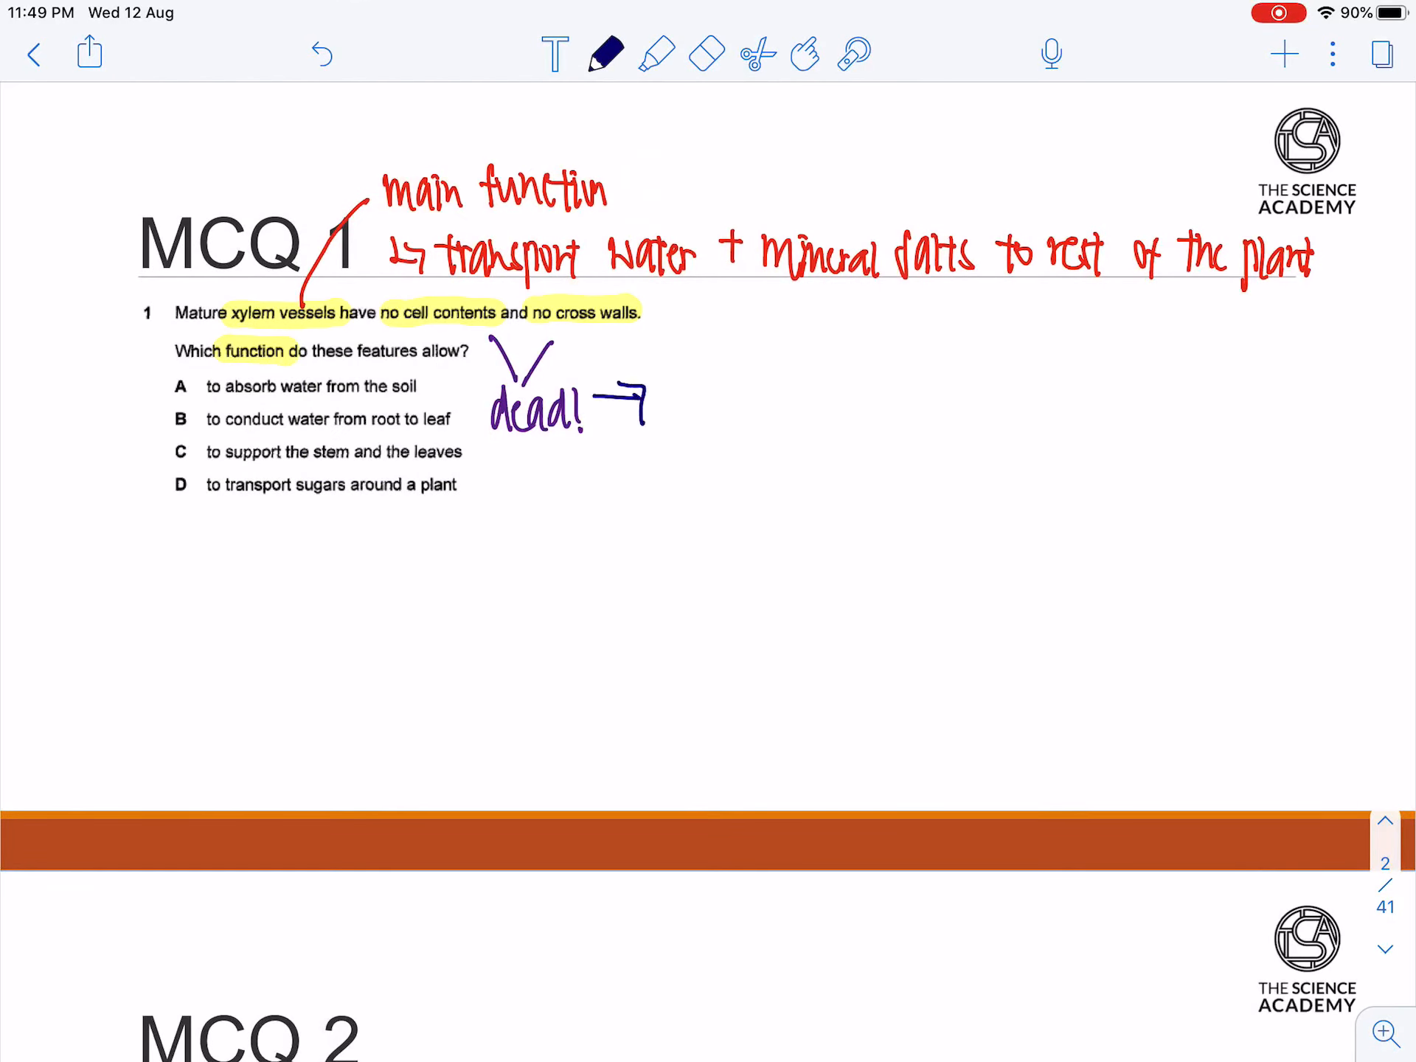
text(hollow tube (straw)
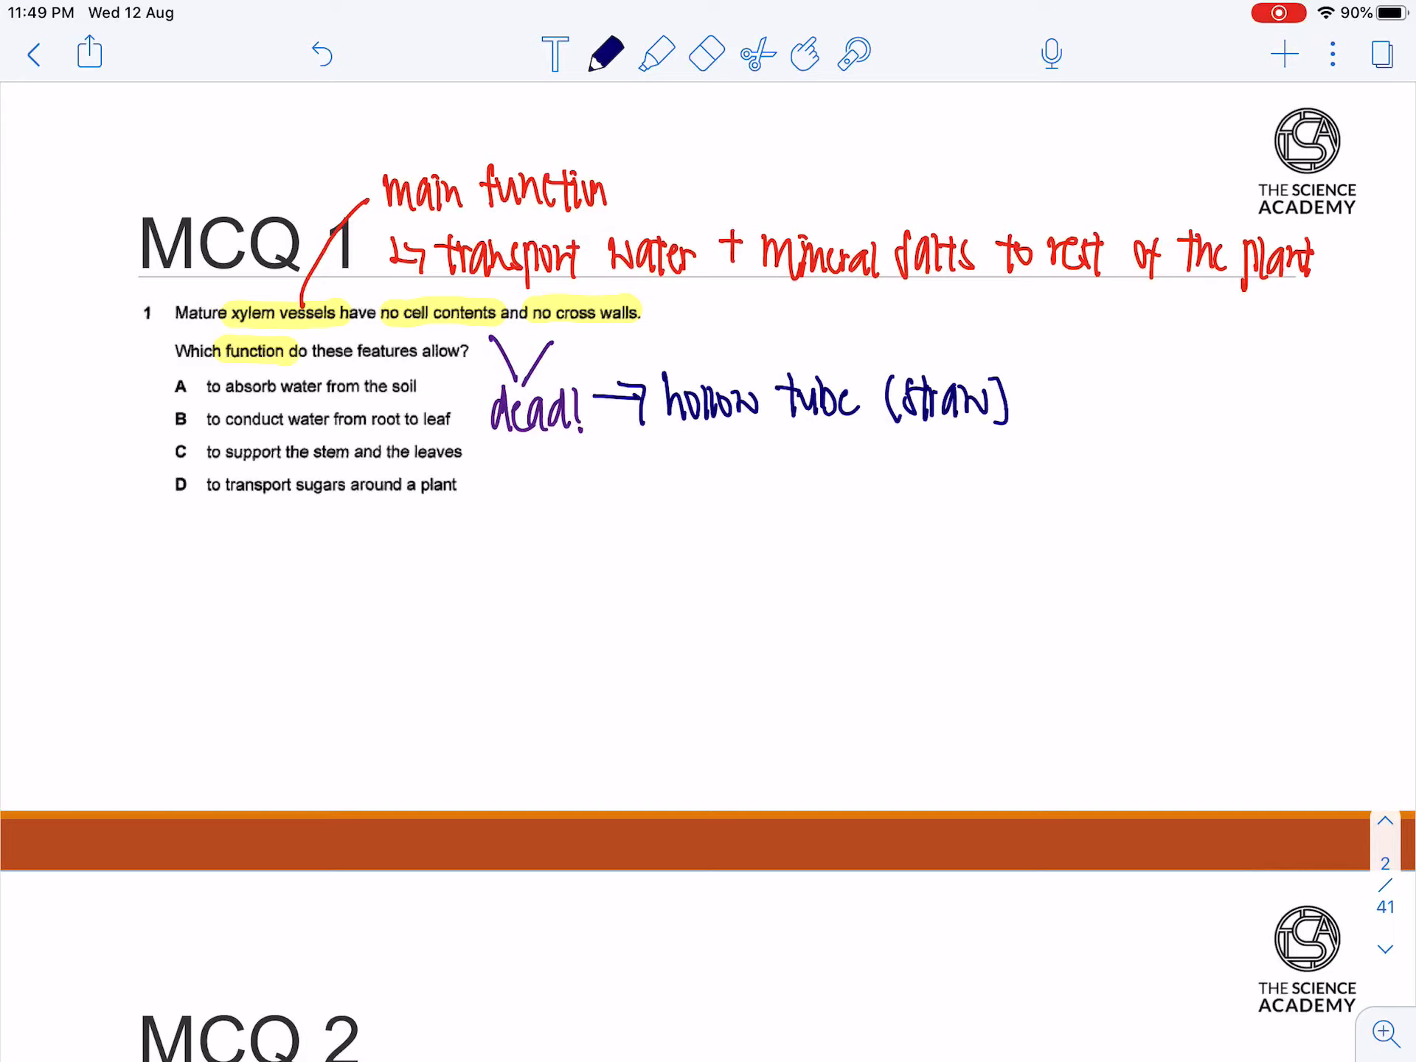
click(604, 53)
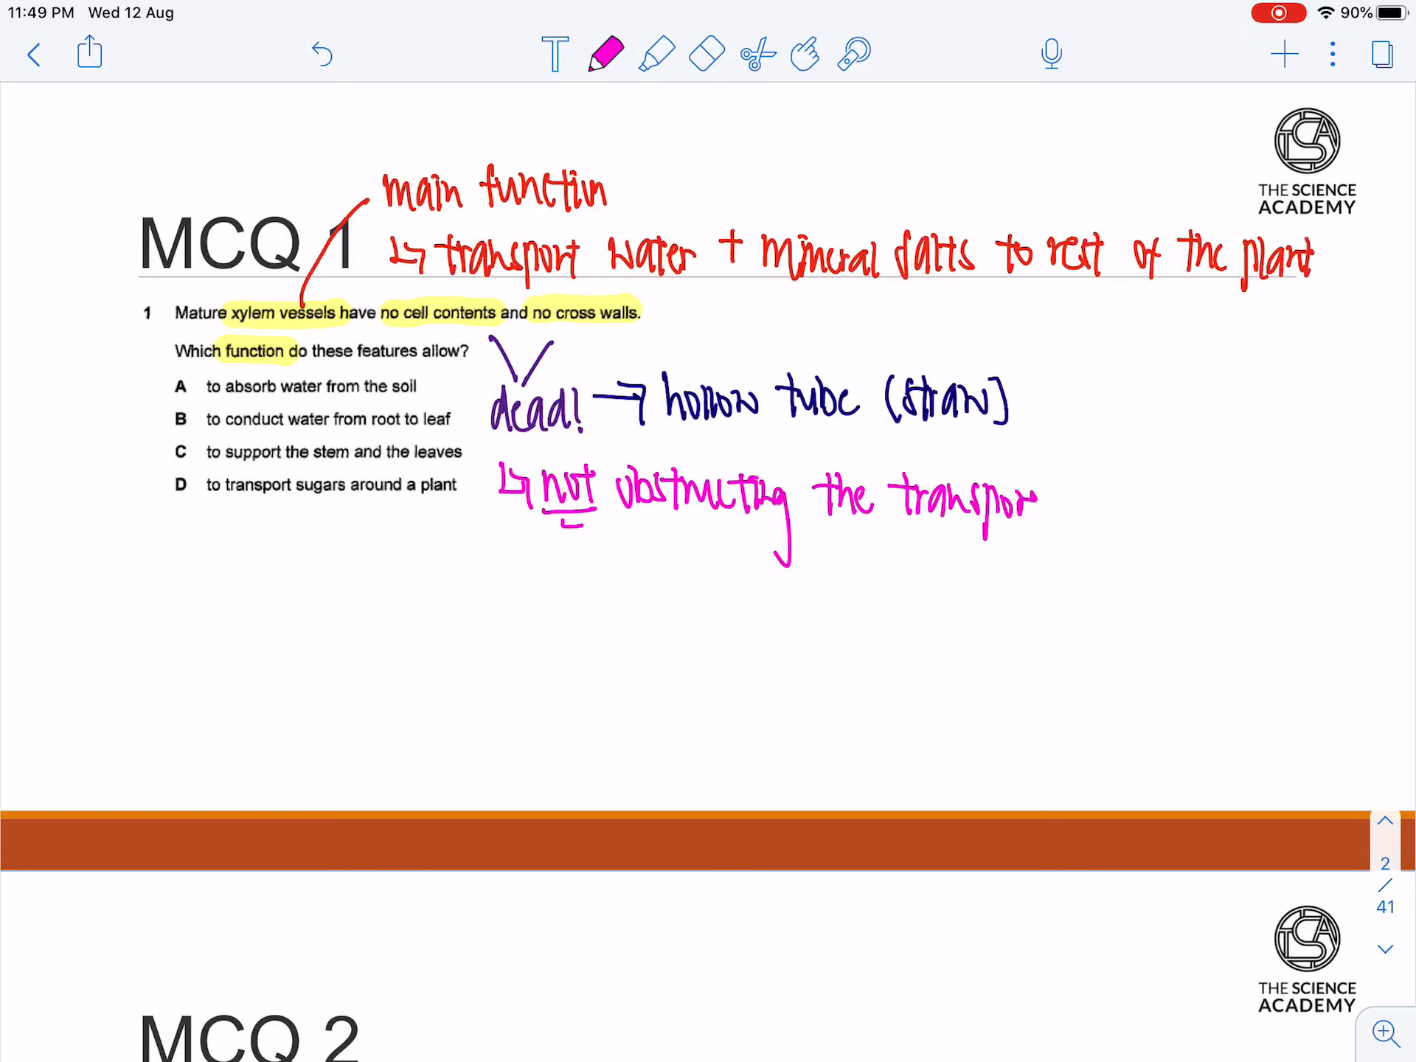
- Complete the pink note 'of water from soil to rest of the plant'
text(of Wa)
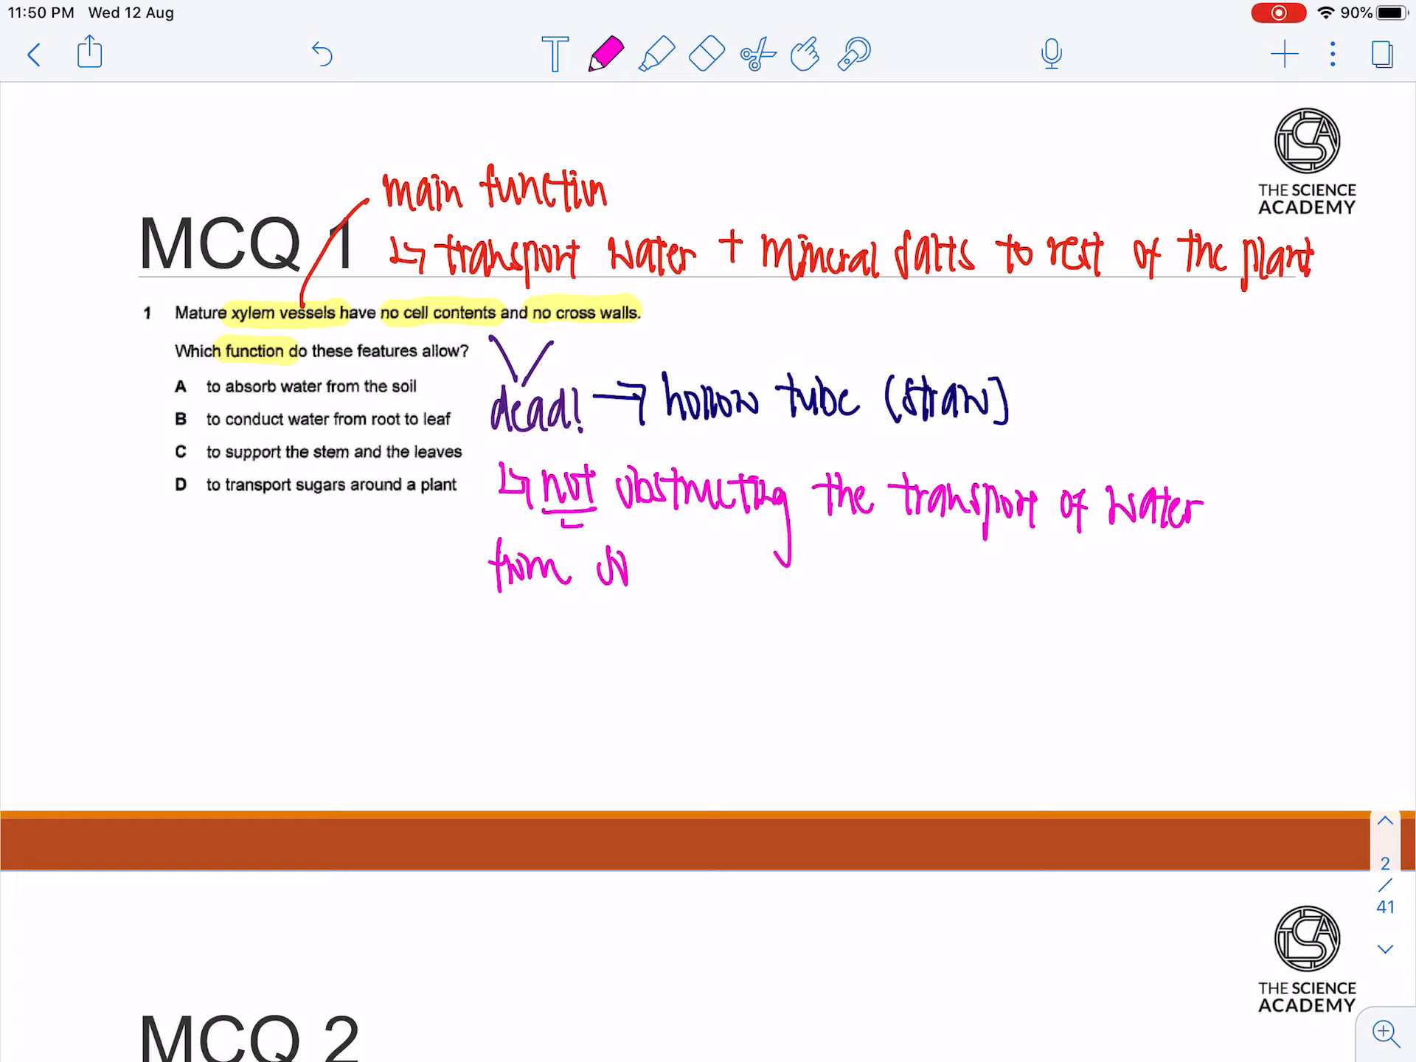
text(il to rest of the plant)
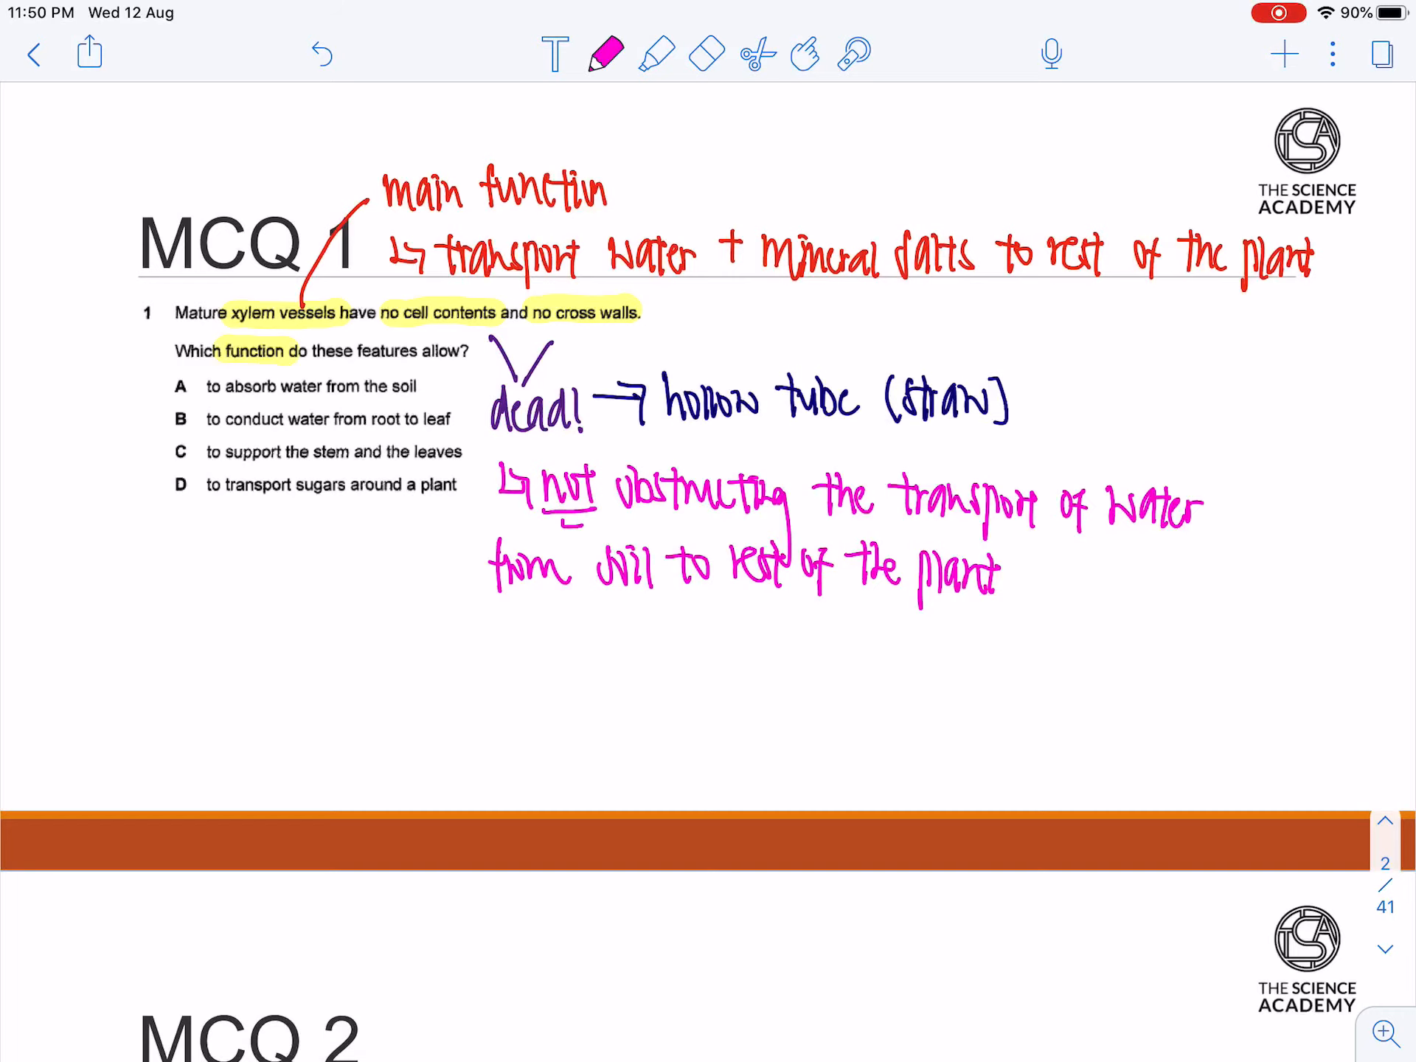
click(605, 52)
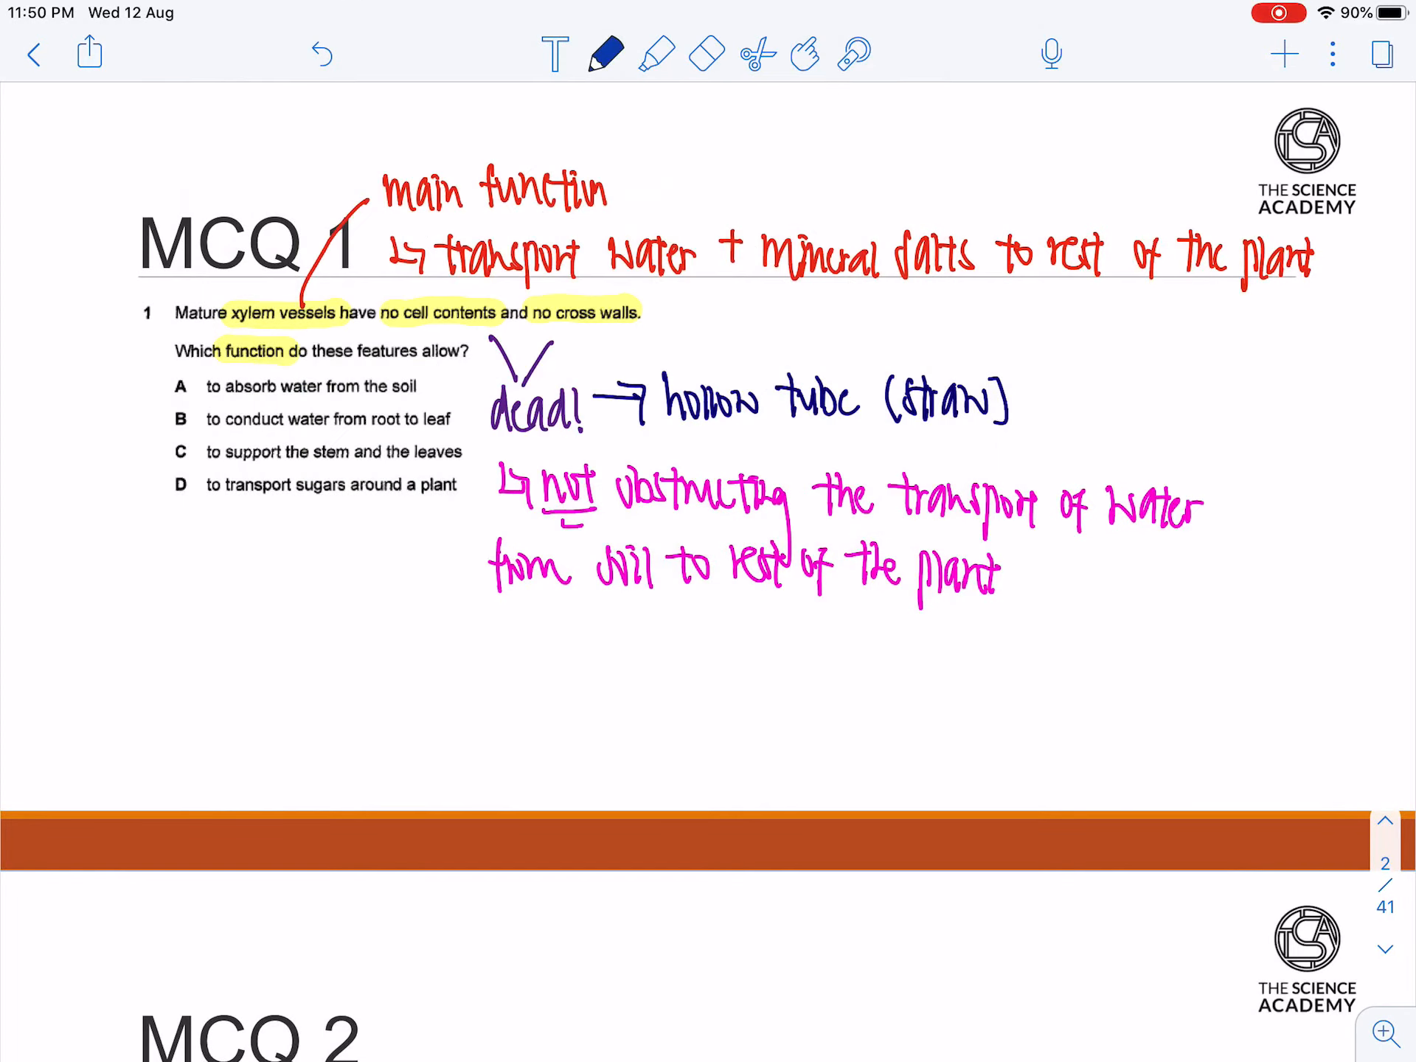
- Write the green note that xylem supports the rest of the plant and contains lignin, then cross out option A in black
click(604, 52)
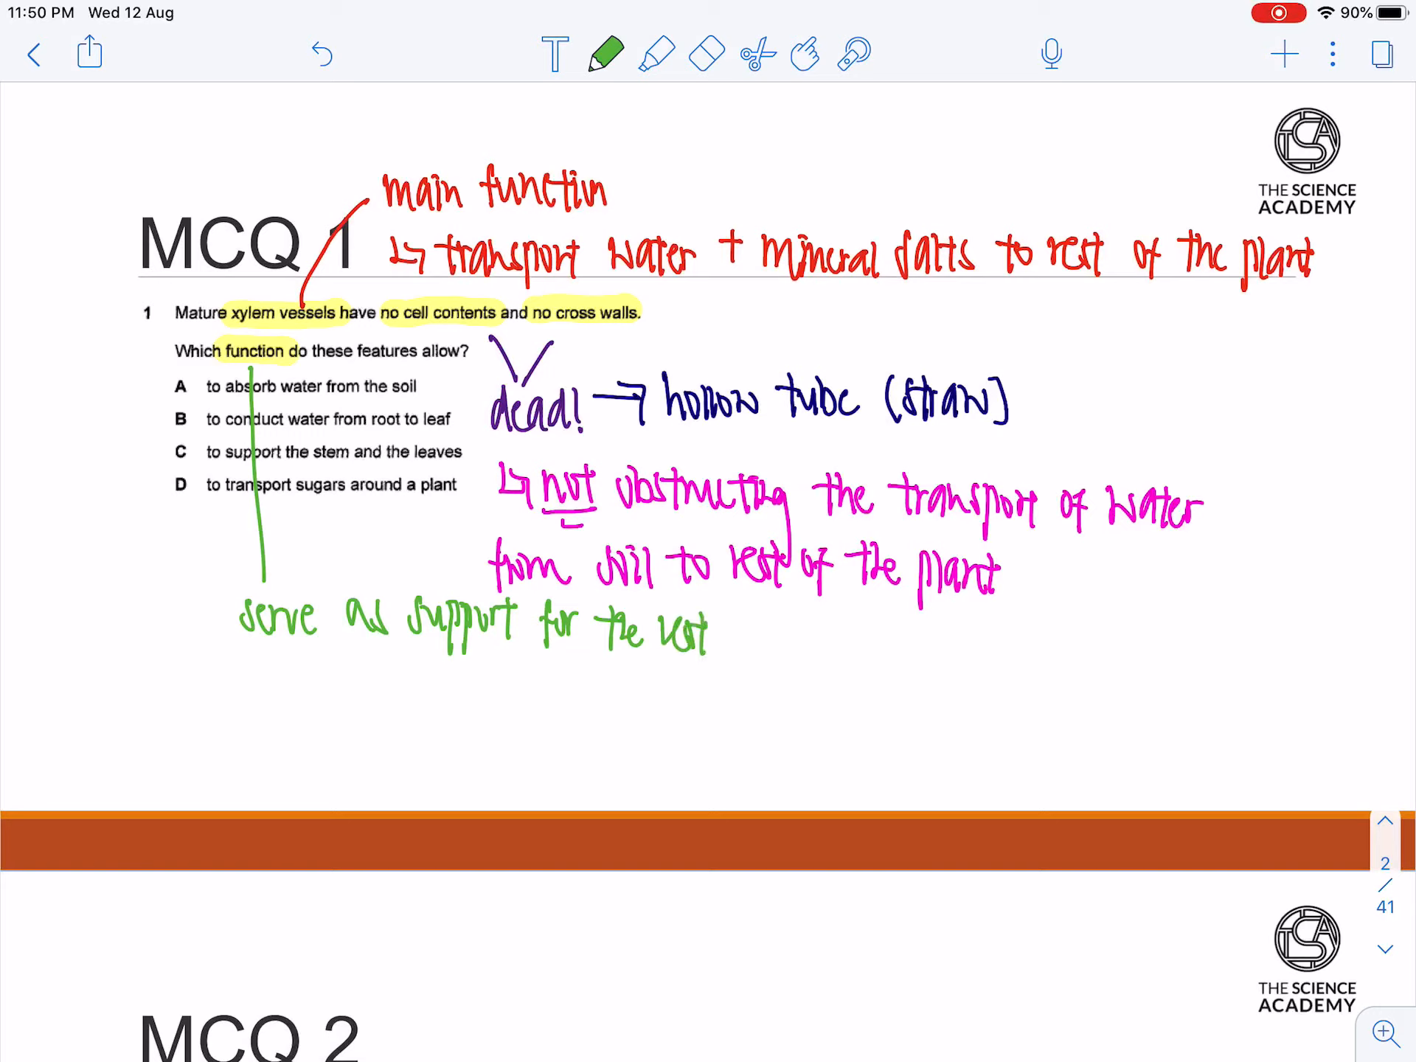
text(Of the plant)
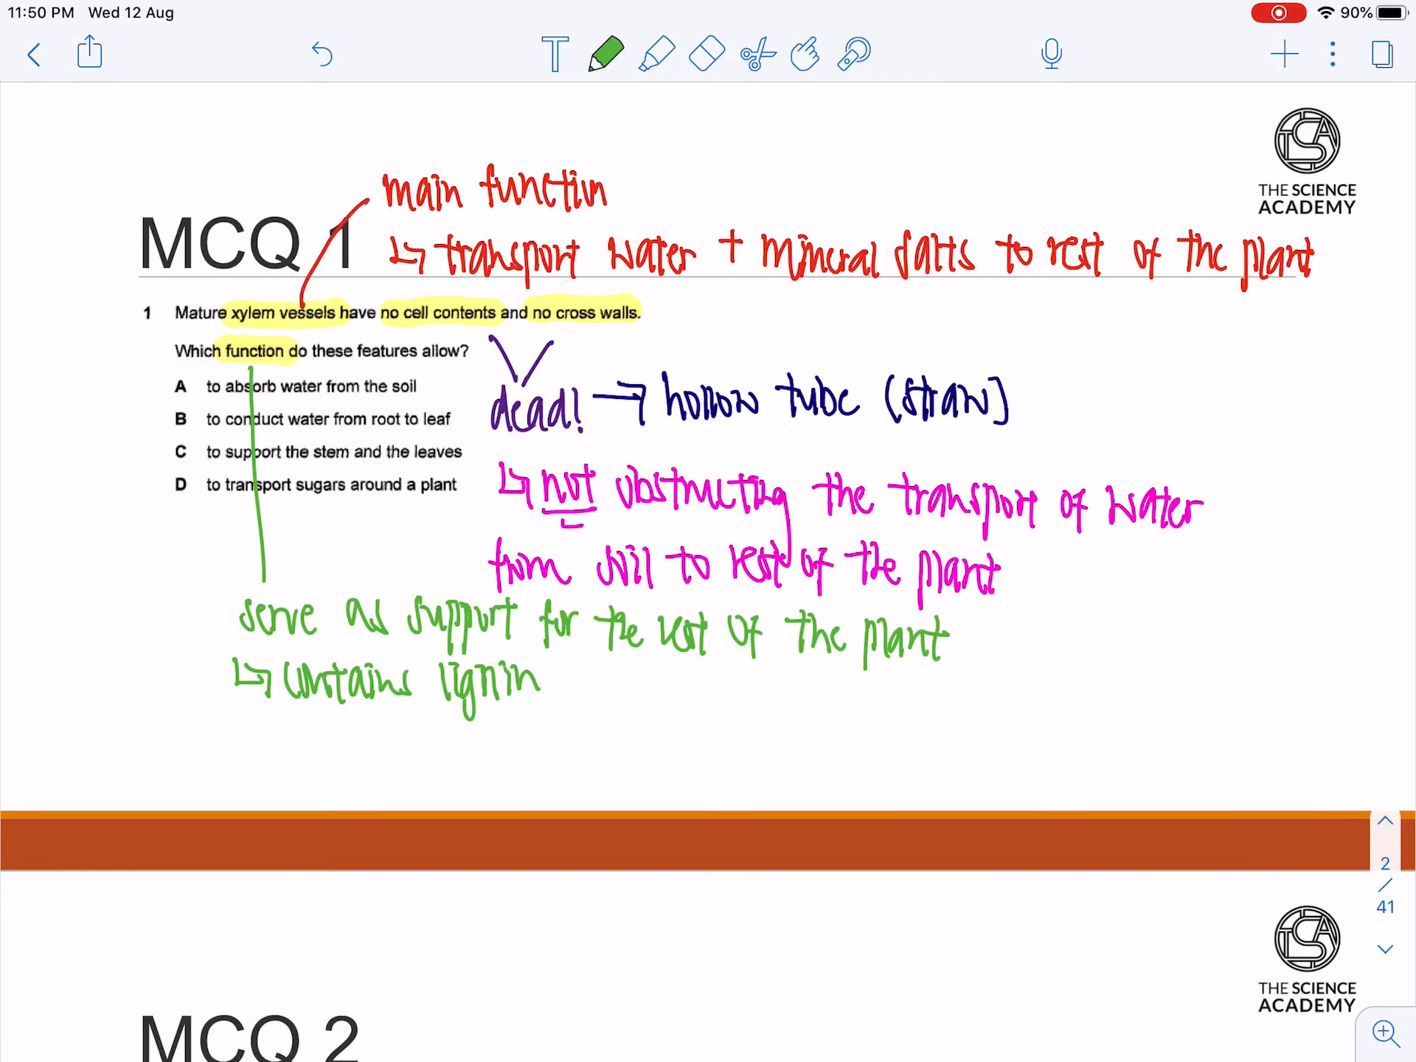
click(607, 53)
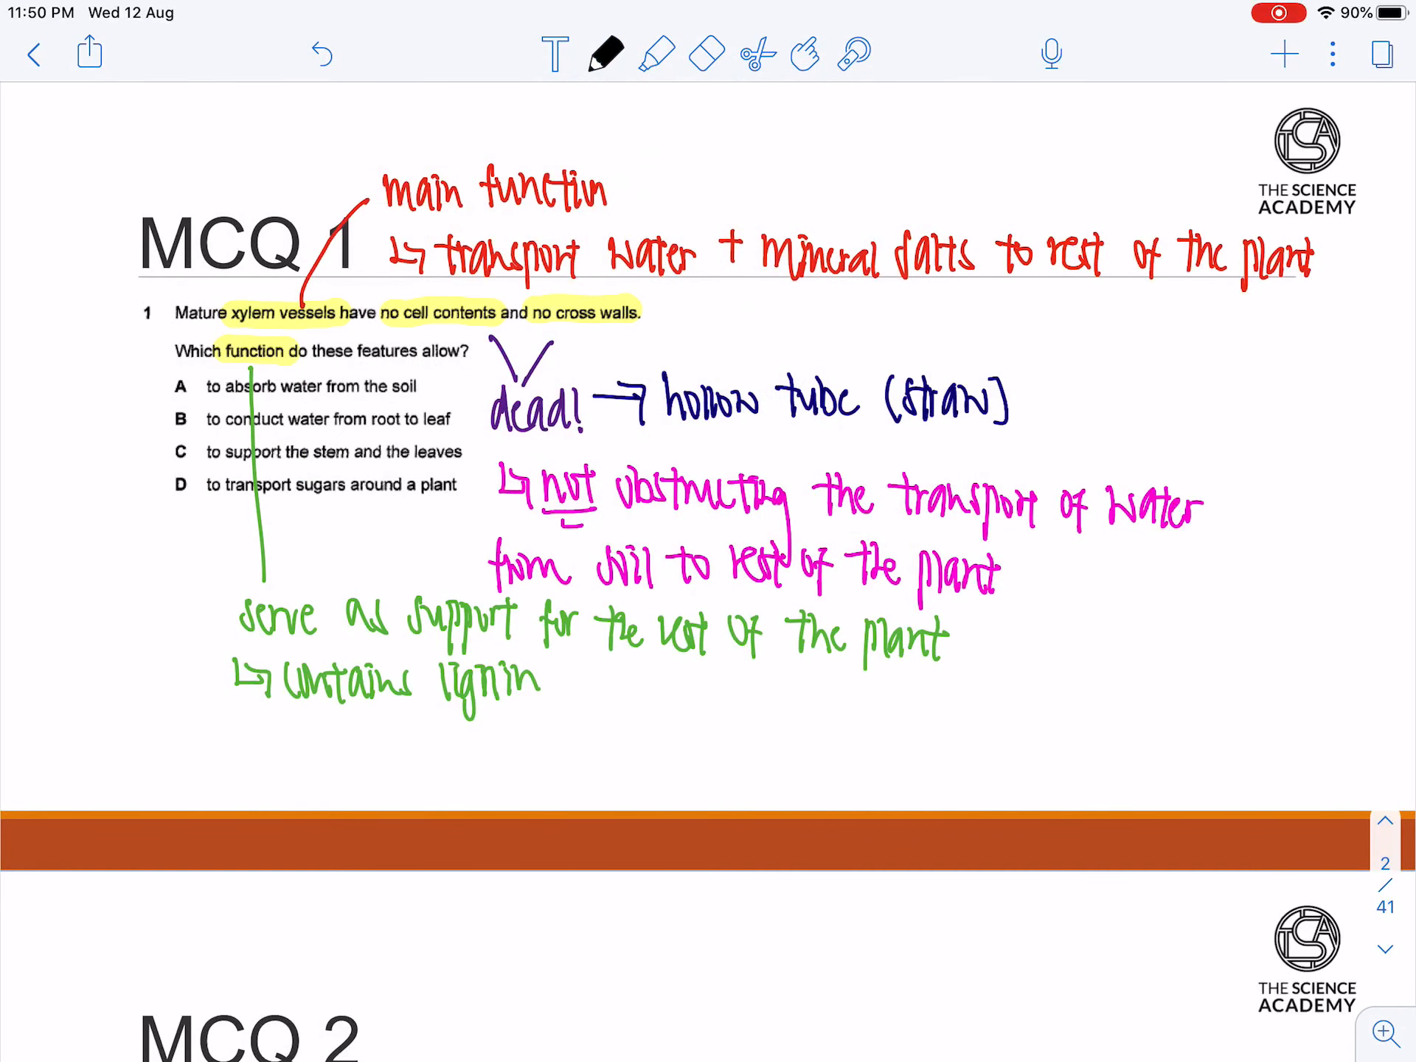
scroll(up, 3)
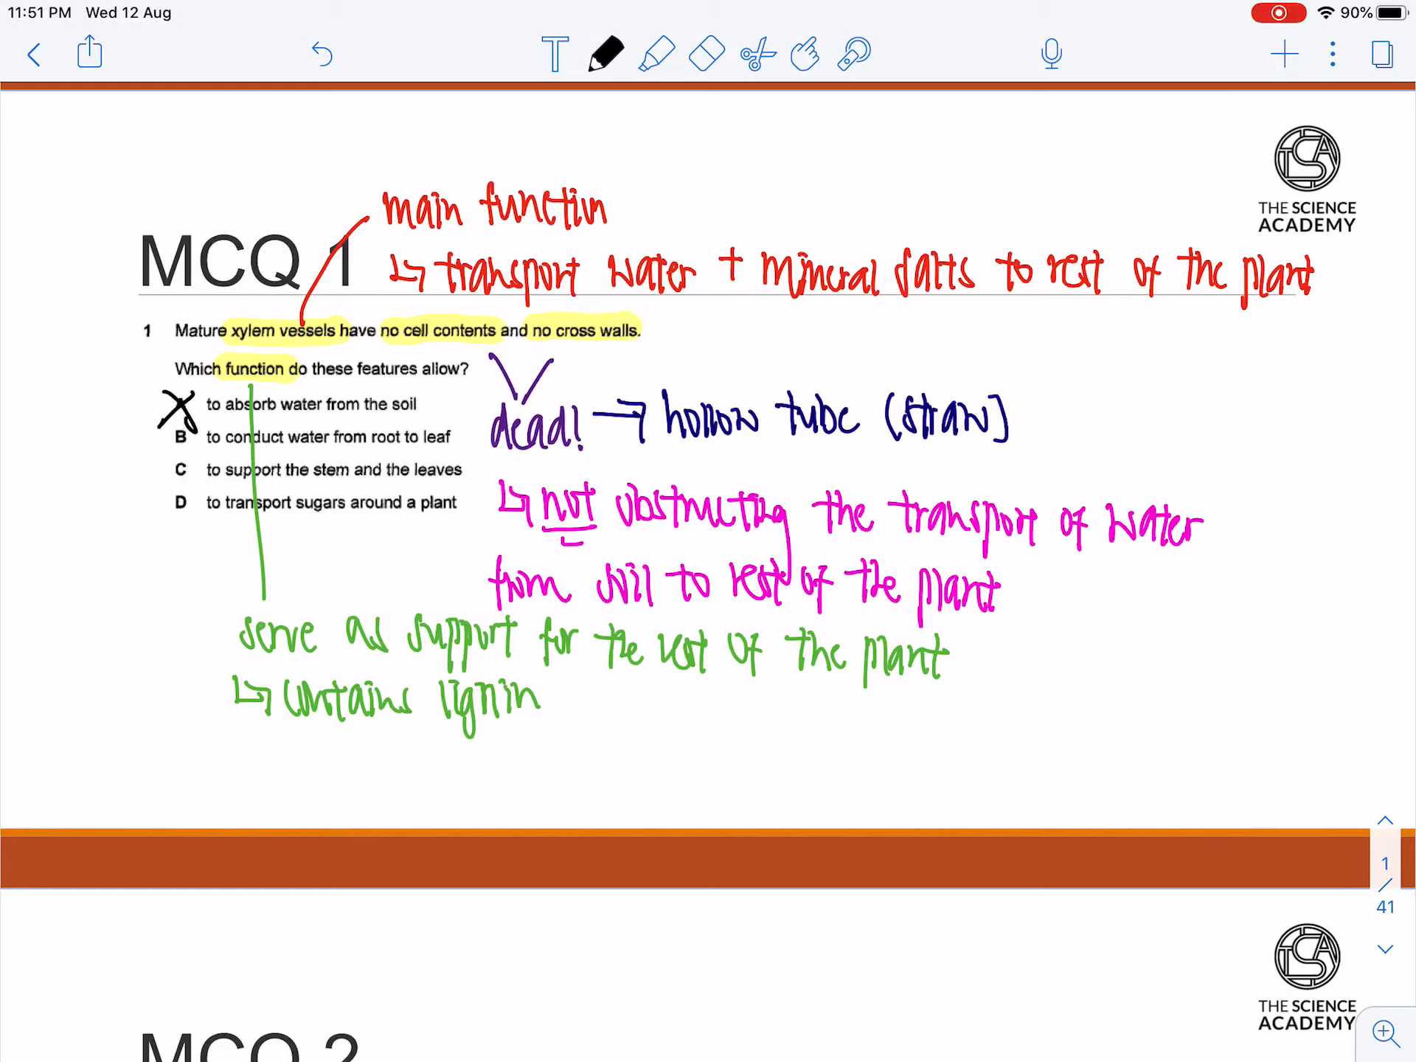
- Label option A 'root hair cell' in dark green, then circle option B and underline 'conduct' in black
click(606, 53)
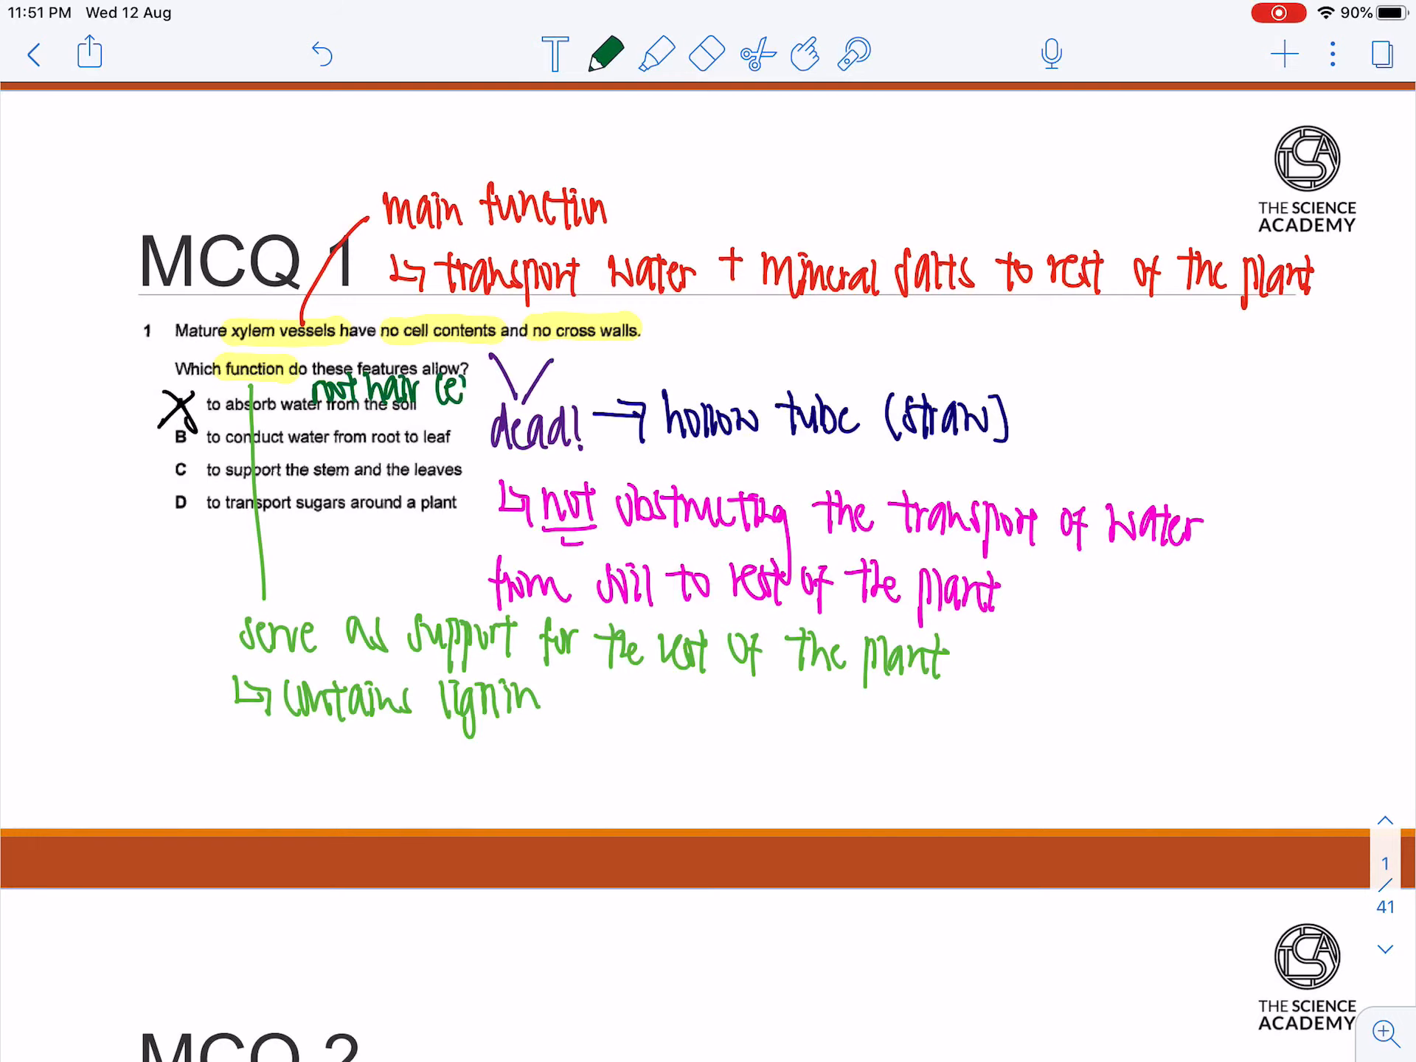
click(607, 54)
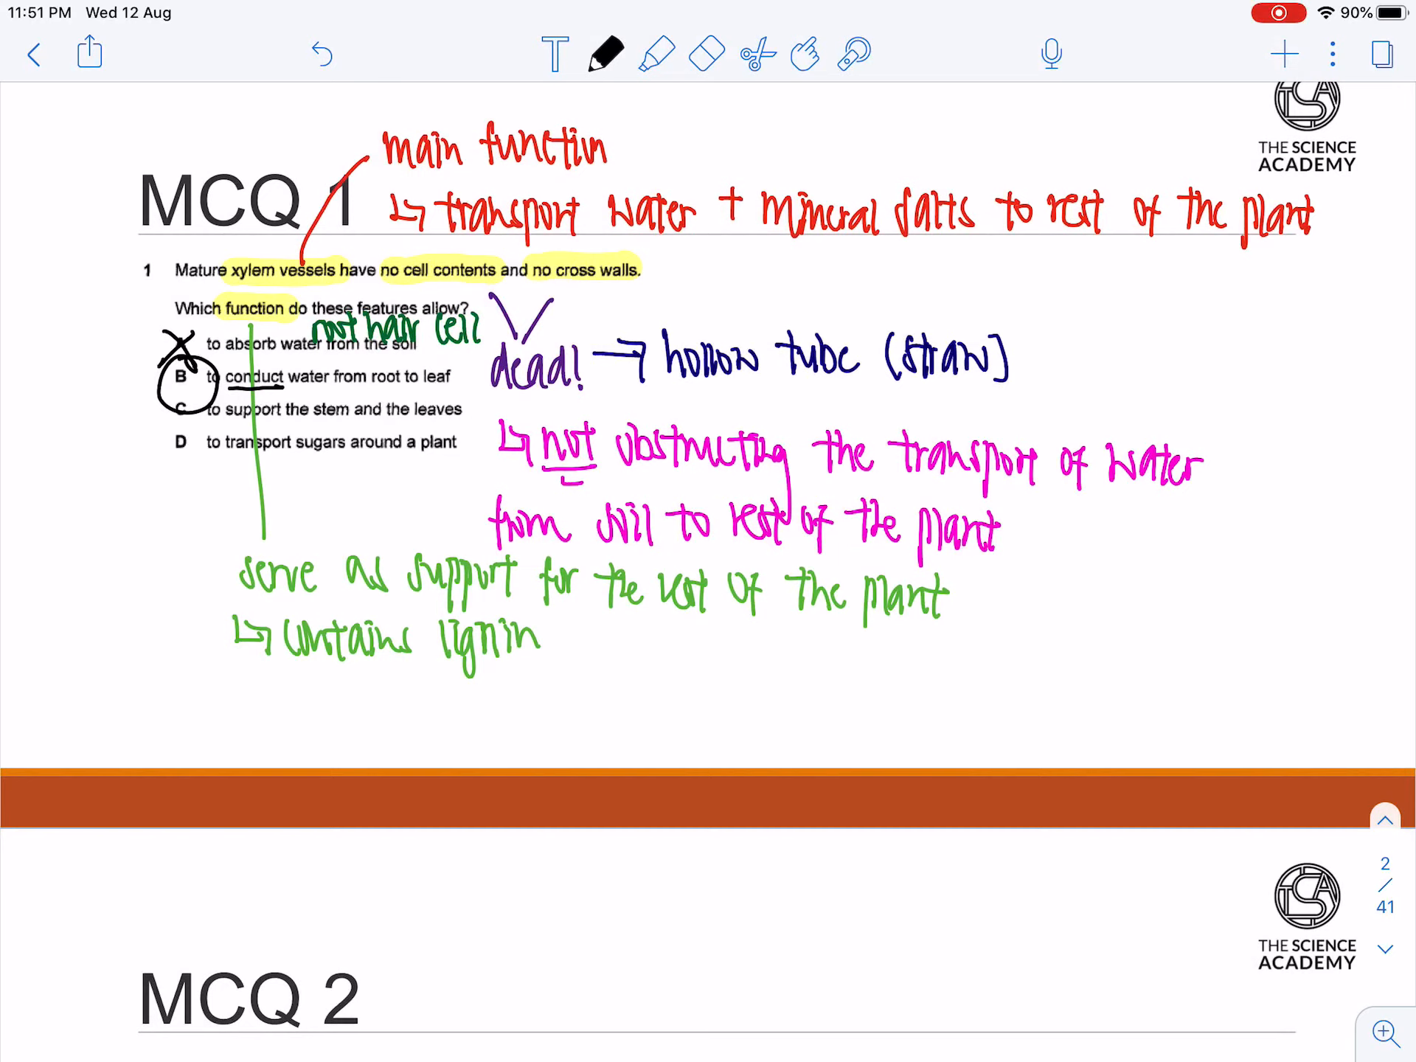
click(178, 407)
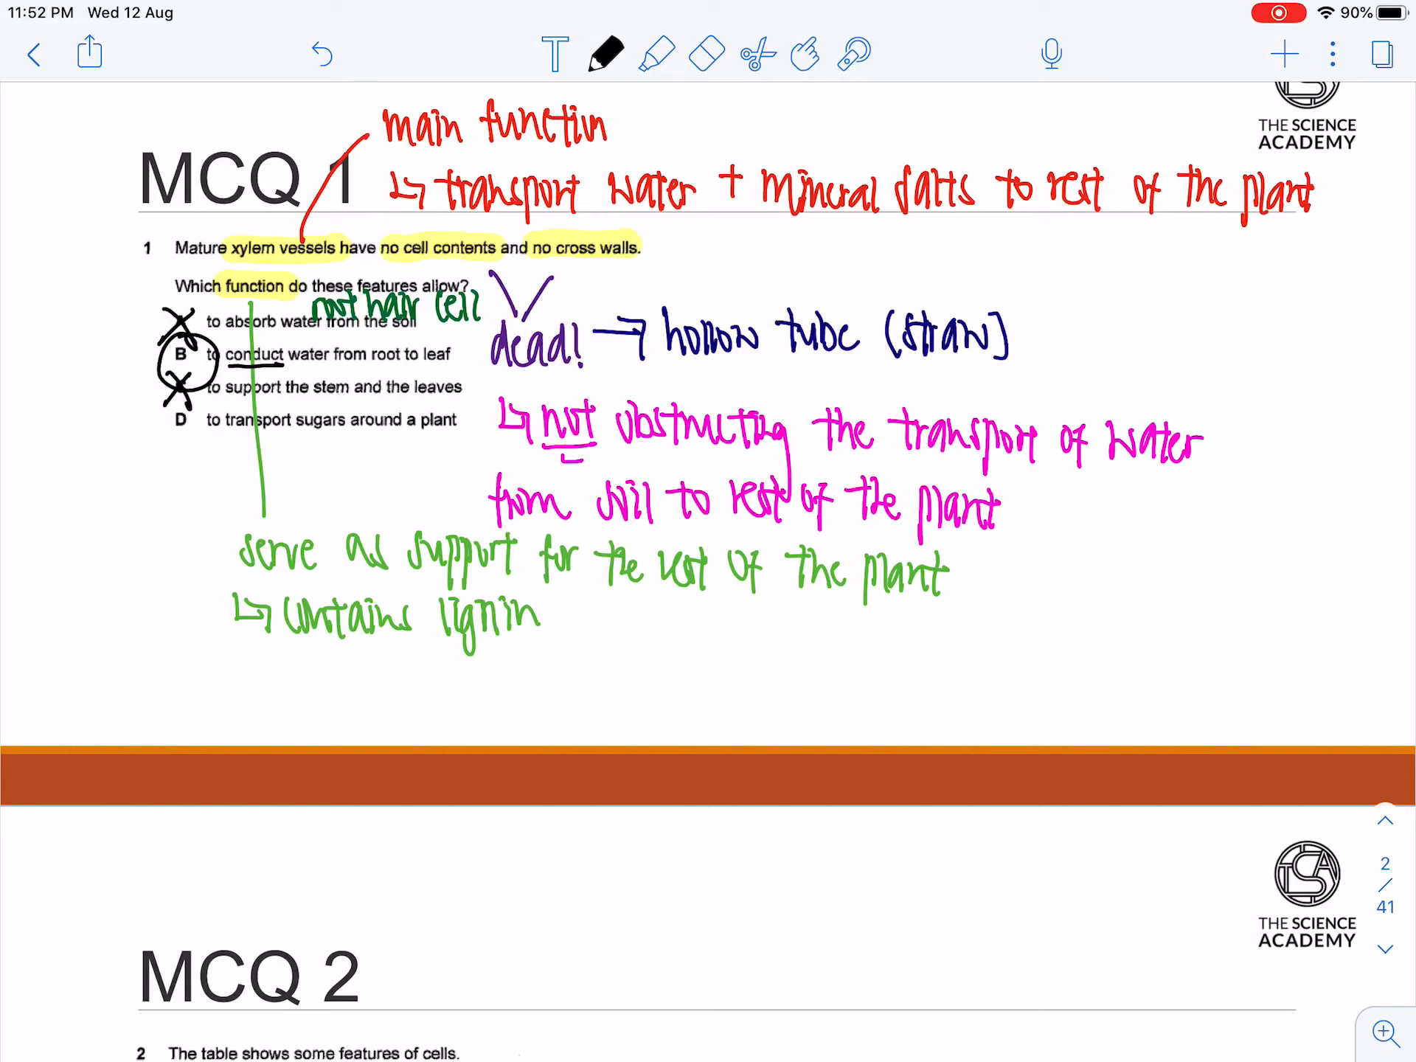
- Cross out options C and D in black and write 'phloem' beneath option D
scroll(up, 3)
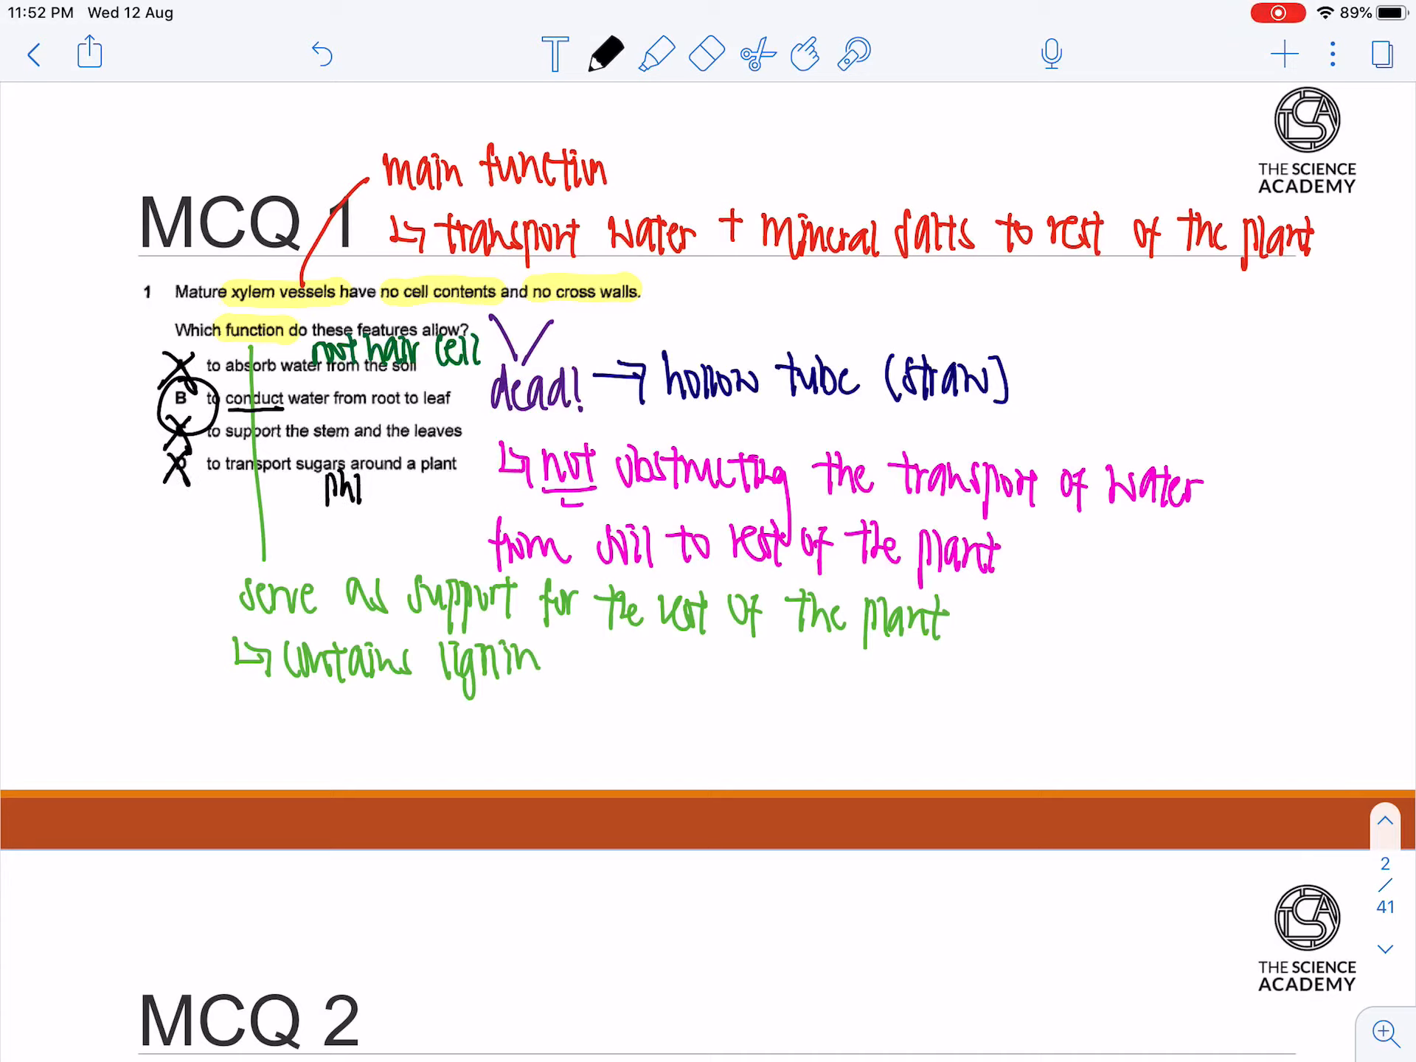
text(loem)
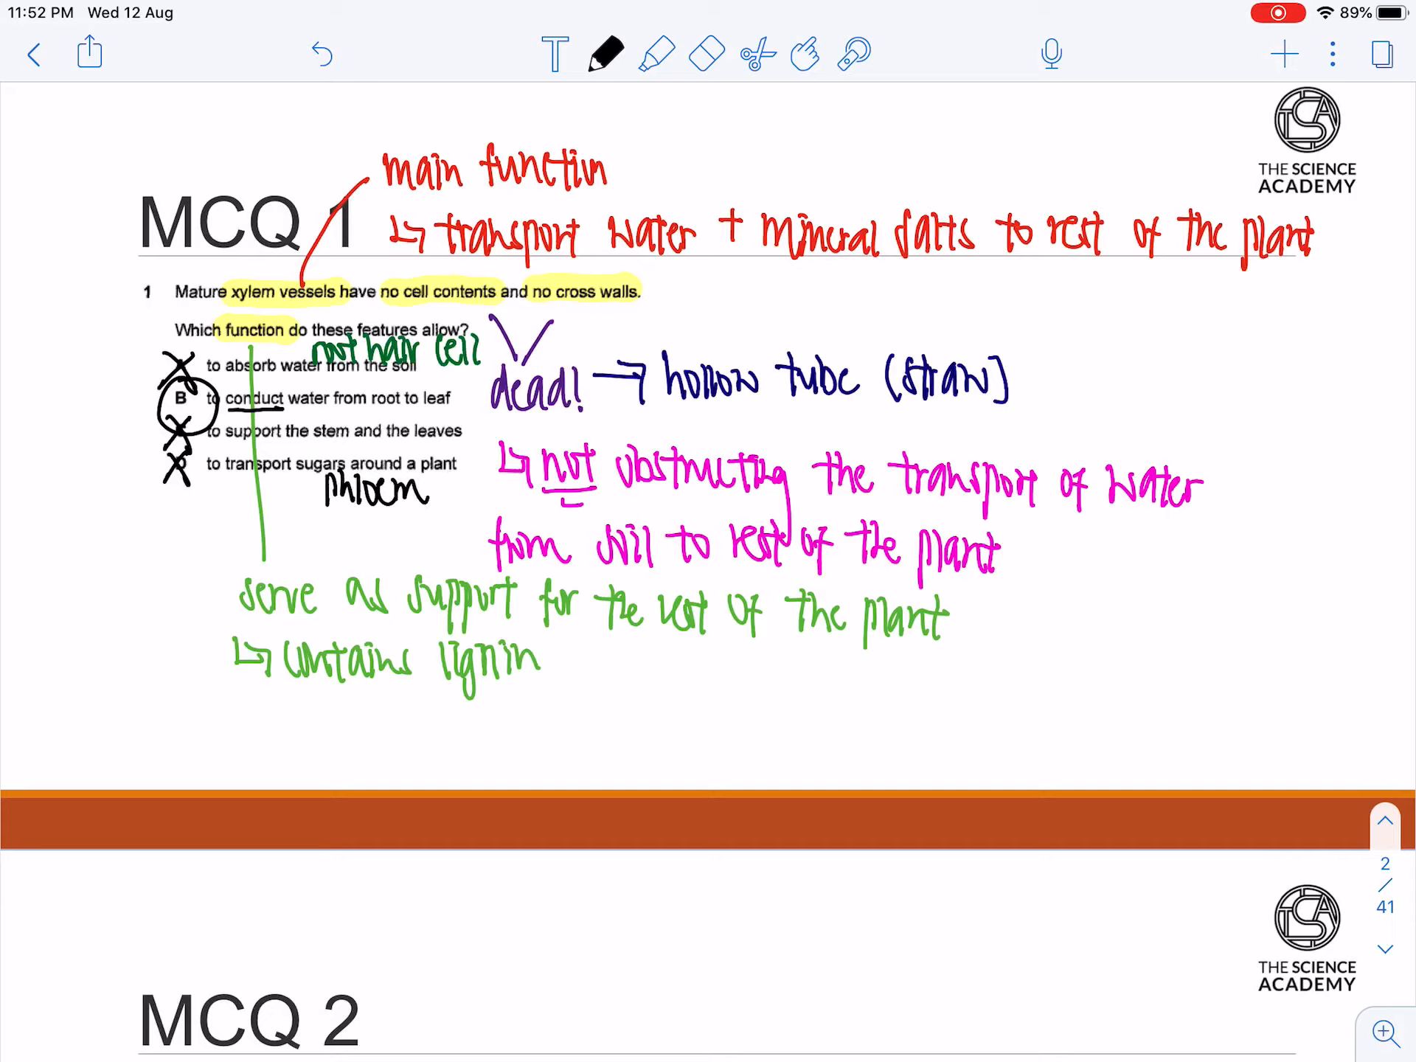